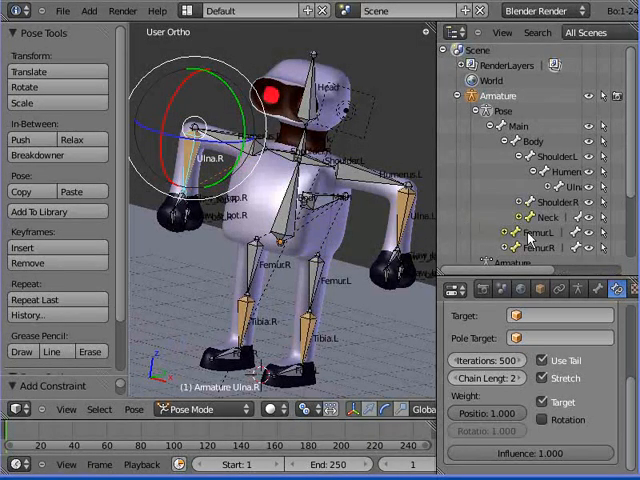
- Grab the right forearm bone Ulna.R and move it so the IK chain bends the arm
{"action": "left_click", "coordinate": [310, 235]}
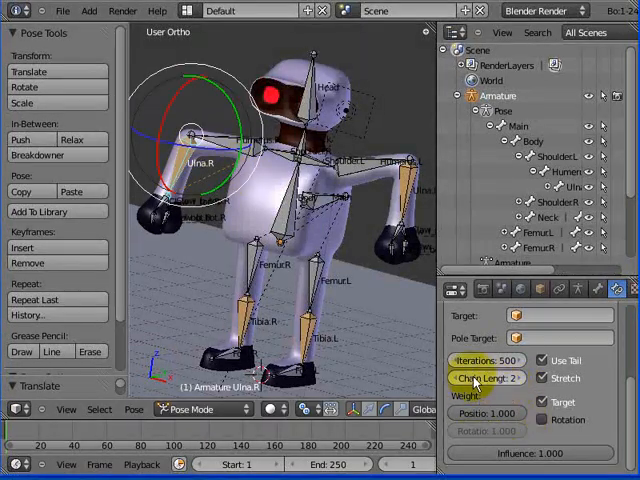
- Raise Ulna.R's IK Chain Length to 3, then clear the pose transforms back to rest
{"action": "left_click", "coordinate": [487, 378]}
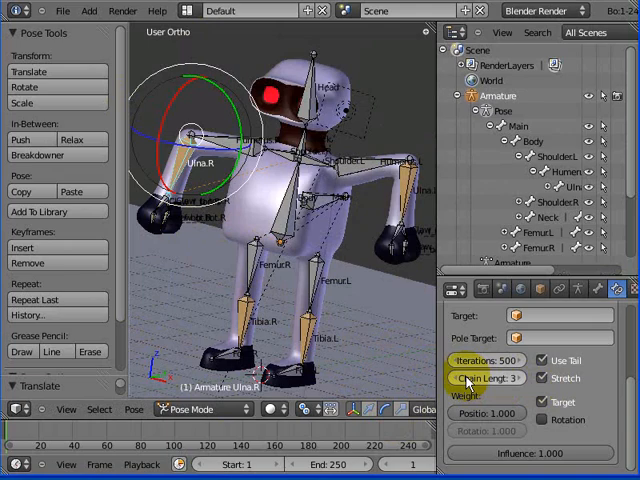
{"action": "left_click", "coordinate": [471, 378]}
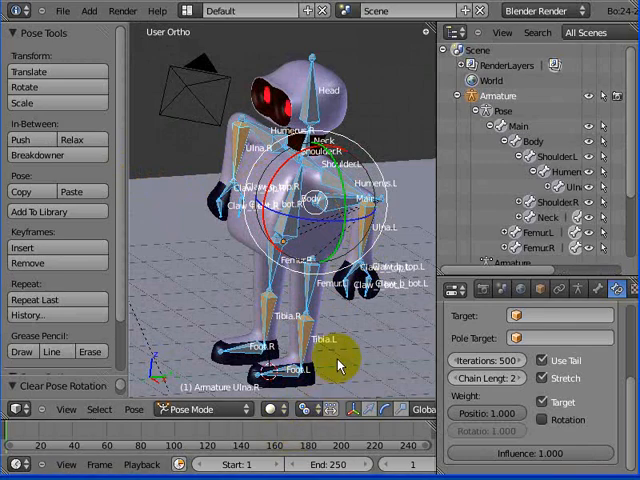
- Switch from Pose Mode to Object Mode and select the lamp and camera objects
{"action": "left_click", "coordinate": [190, 409]}
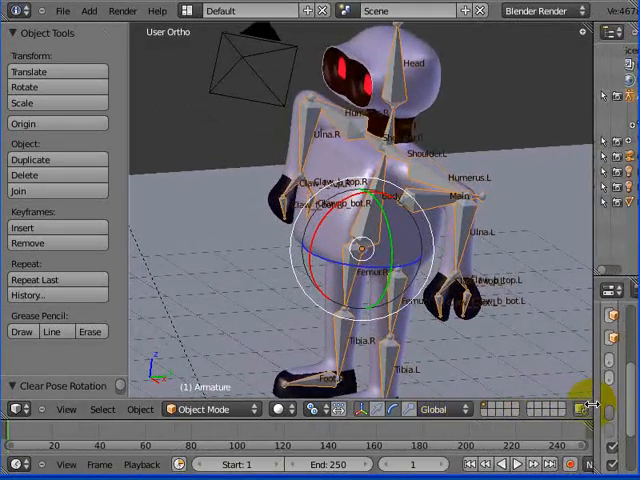
{"action": "mouse_move", "coordinate": [245, 45]}
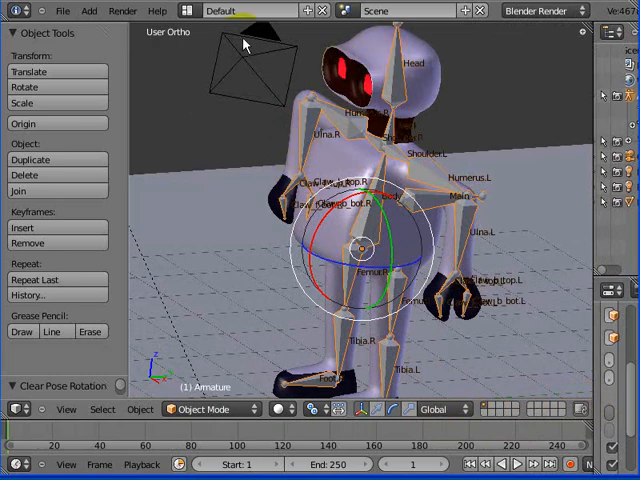
{"action": "left_click", "coordinate": [355, 70]}
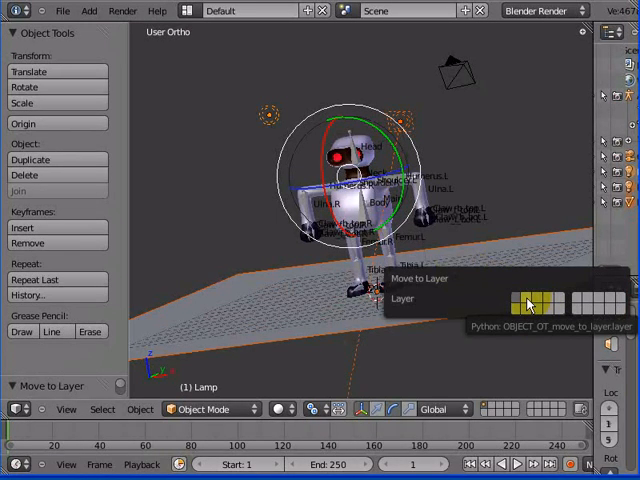
- Move the lamp and the camera to another layer, then orbit around the robot
{"action": "left_click", "coordinate": [529, 304]}
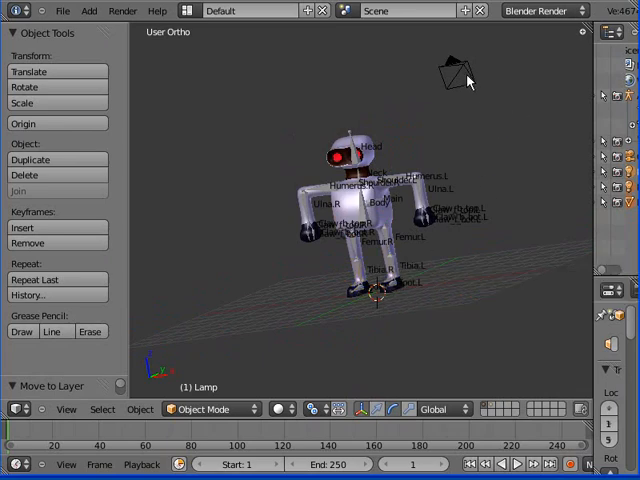
{"action": "left_click", "coordinate": [455, 75]}
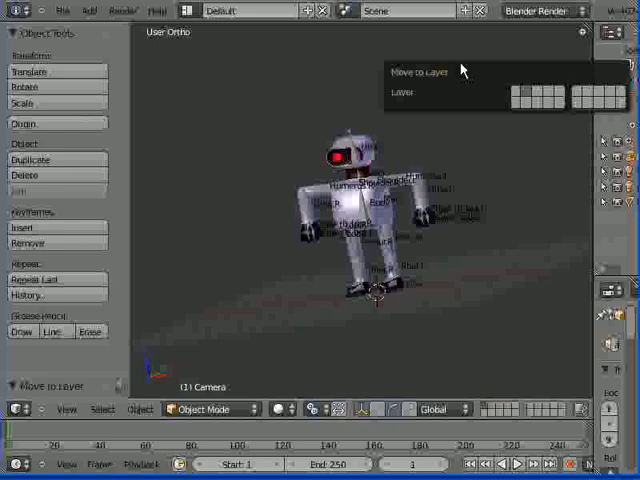
{"action": "left_click", "coordinate": [448, 160]}
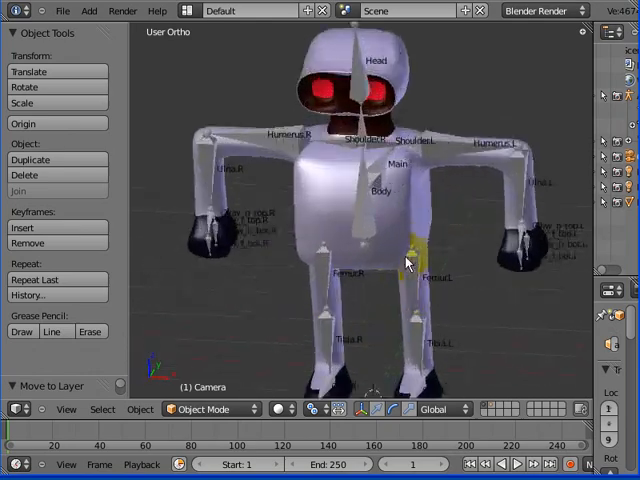
{"action": "left_click_drag", "start_coordinate": [400, 260], "coordinate": [335, 280]}
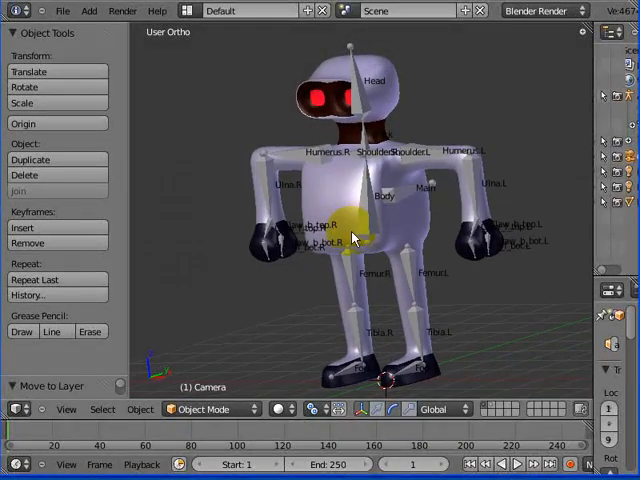
- Move the robot mesh to another layer so only the armature stays visible
{"action": "left_click", "coordinate": [366, 225]}
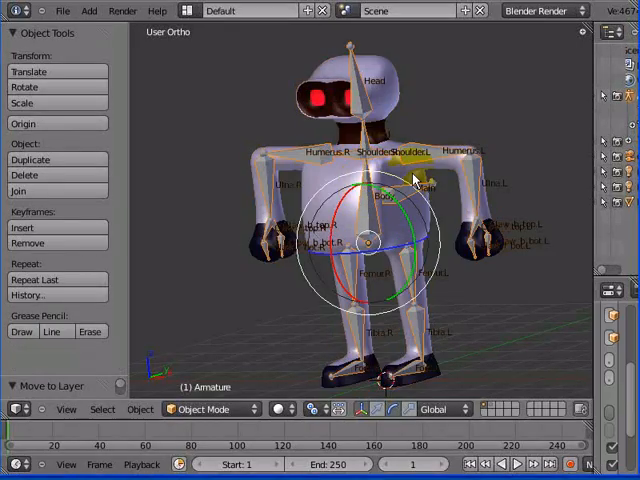
{"action": "mouse_move", "coordinate": [415, 157]}
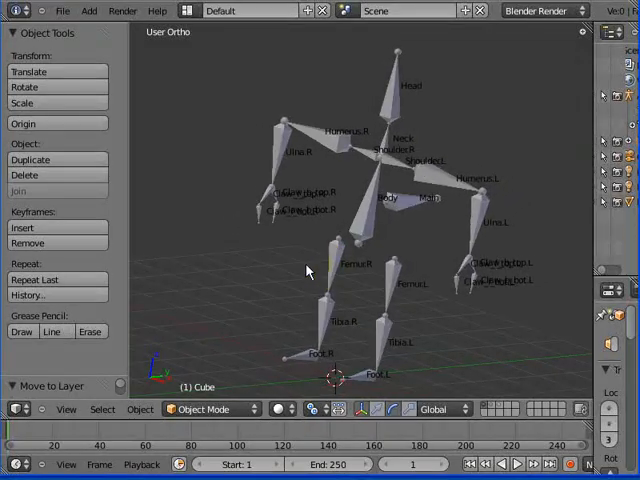
- In the armature's Edit Mode, Shift+D-mirror the Shoulder.L bone and place the copies beside the hands
{"action": "left_click", "coordinate": [355, 243]}
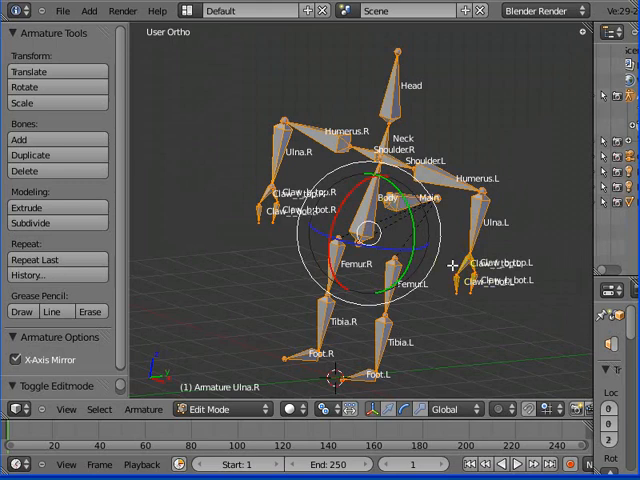
{"action": "left_click", "coordinate": [335, 320]}
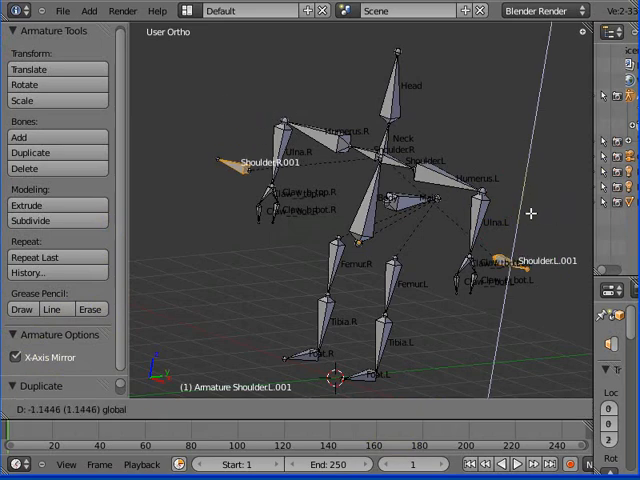
{"action": "mouse_move", "coordinate": [533, 281]}
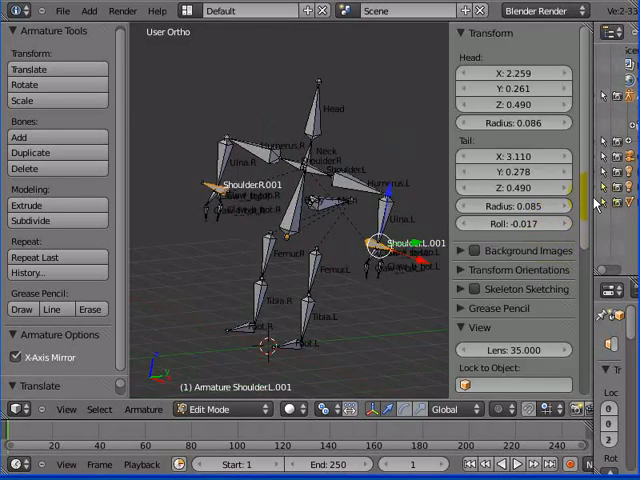
- Select Ulna.L in Pose Mode and add an IK bone constraint with Chain Length 2
{"action": "scroll", "scroll_direction": "down", "scroll_amount": 3}
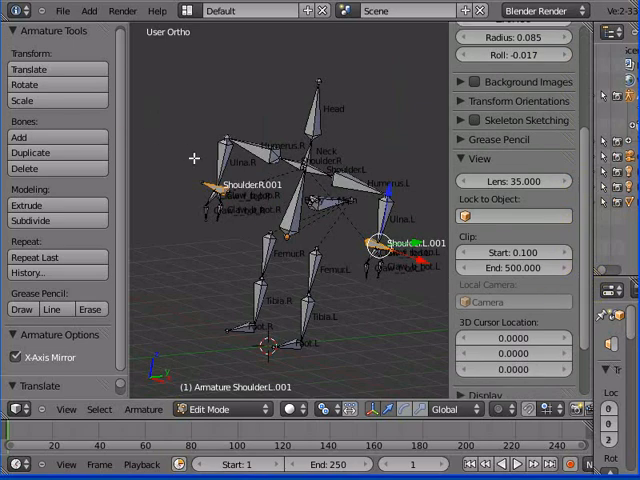
{"action": "scroll", "scroll_direction": "down", "scroll_amount": 3}
{"action": "type", "text": "Arm_control.L"}
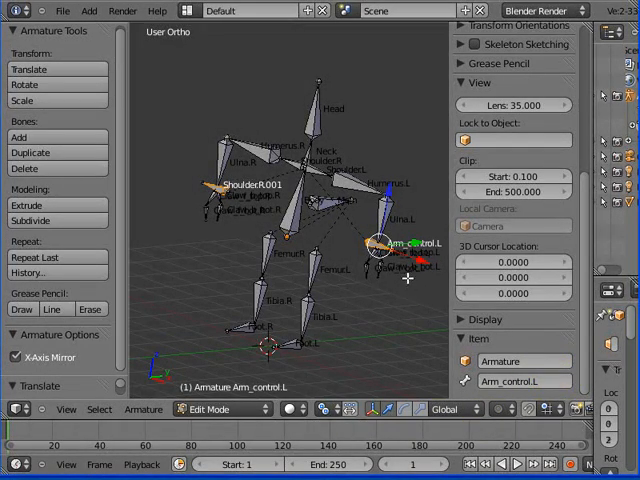
{"action": "left_click", "coordinate": [215, 190]}
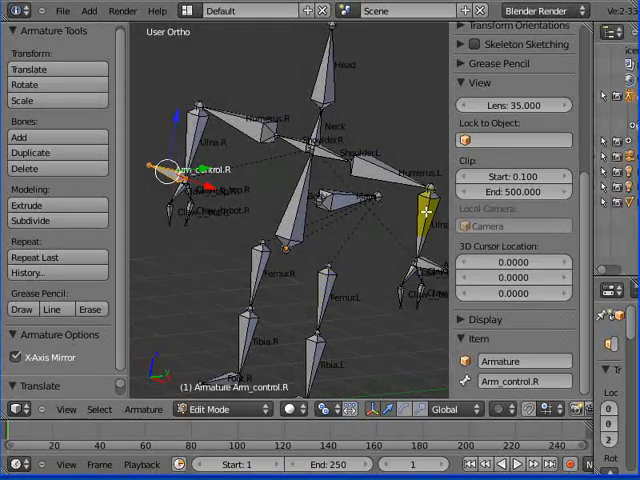
{"action": "left_click", "coordinate": [418, 215]}
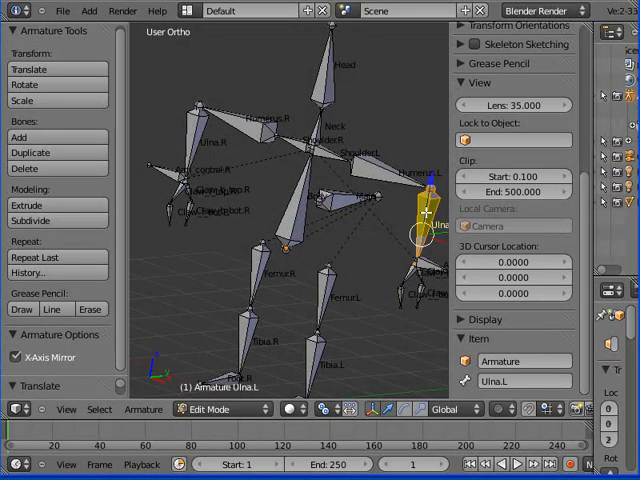
{"action": "left_click", "coordinate": [215, 409]}
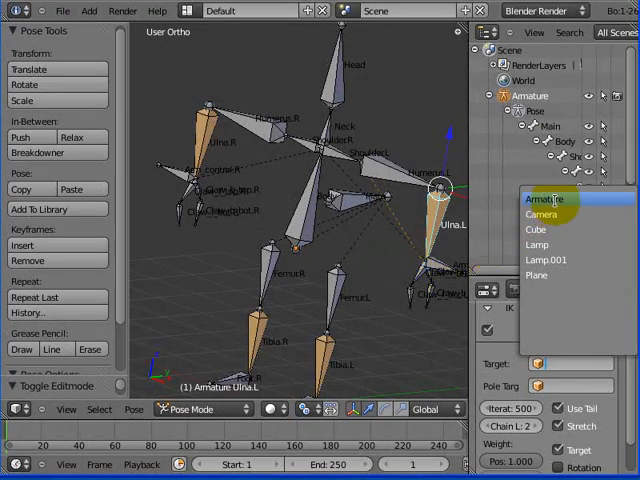
- Target Ulna.L's IK at the Armature's Arm_control.L bone, then select Ulna.R for its own IK
{"action": "left_click", "coordinate": [545, 199]}
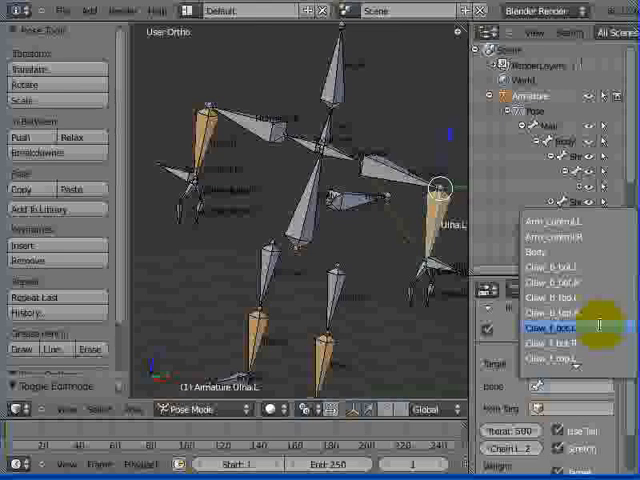
{"action": "left_click", "coordinate": [555, 325]}
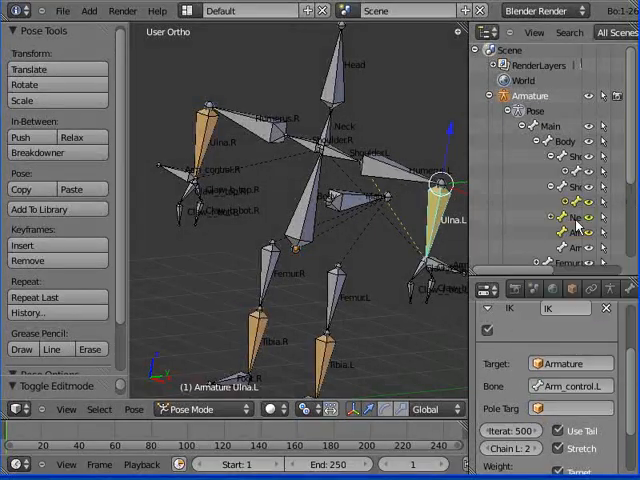
{"action": "left_click", "coordinate": [430, 272]}
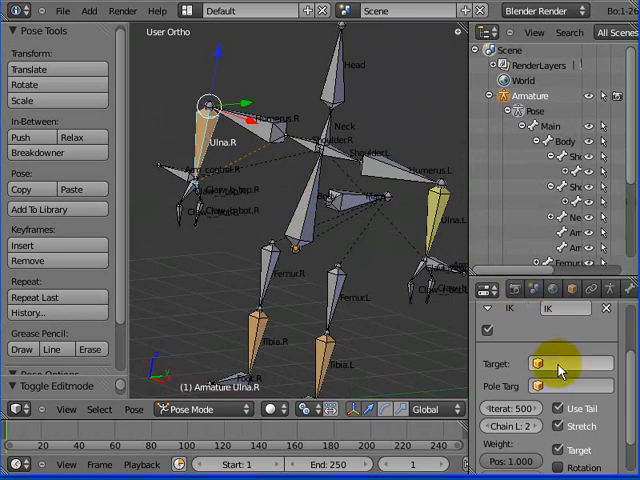
- Set Ulna.R's IK target to the Armature with bone Arm_control.R
{"action": "left_click", "coordinate": [560, 363]}
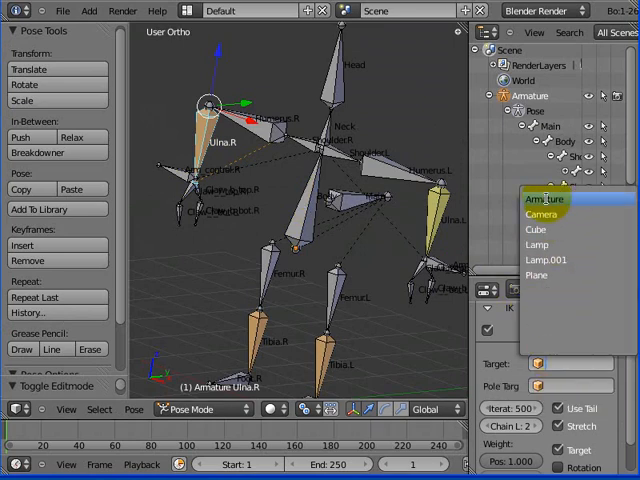
{"action": "left_click", "coordinate": [544, 200]}
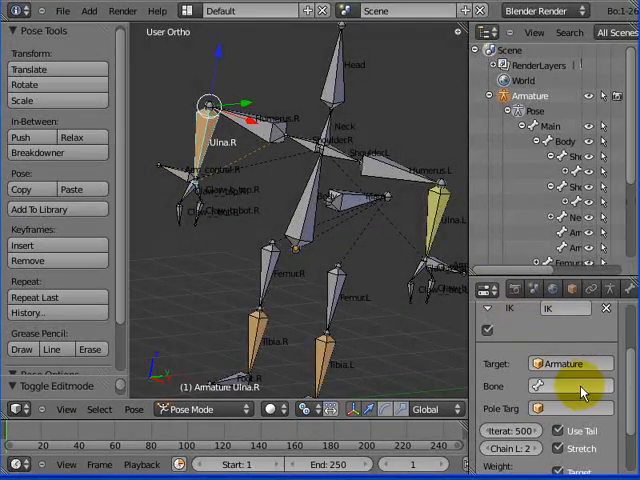
{"action": "left_click", "coordinate": [568, 386]}
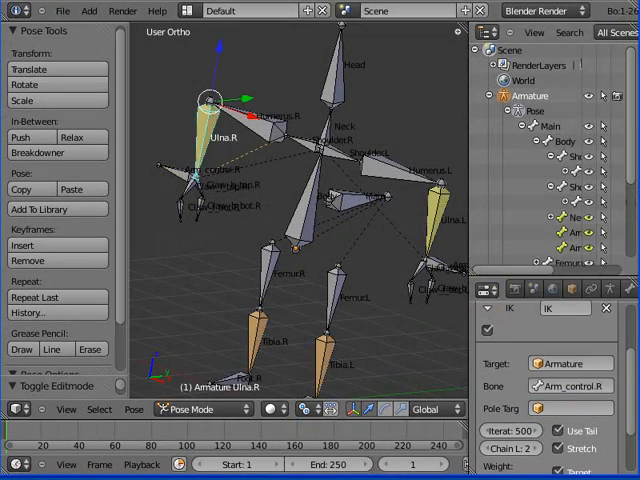
{"action": "left_click", "coordinate": [195, 178]}
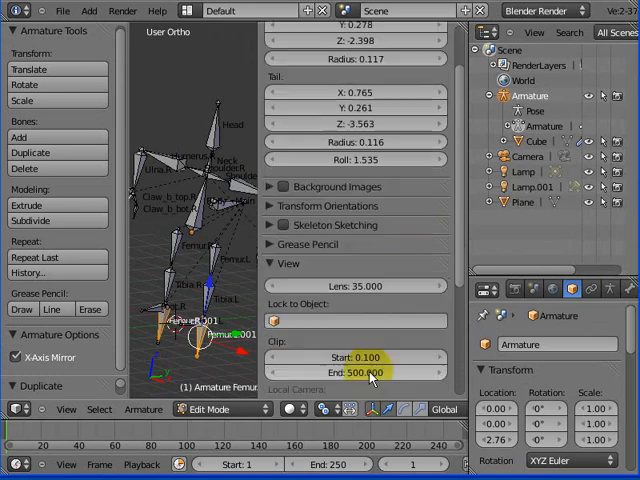
- Rename the duplicated foot bone to Leg_control.L in the N-panel Item section
{"action": "scroll", "scroll_direction": "down", "scroll_amount": 3}
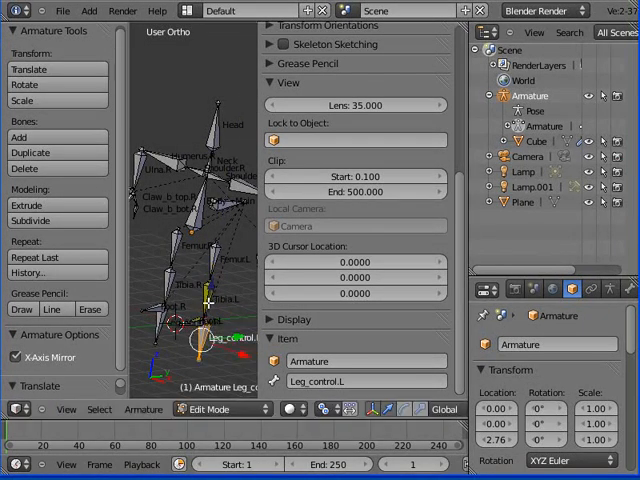
- Give Tibia.L and Tibia.R IK constraints targeting the armature's Leg_control.L and Leg_control.R bones
{"action": "left_click", "coordinate": [210, 409]}
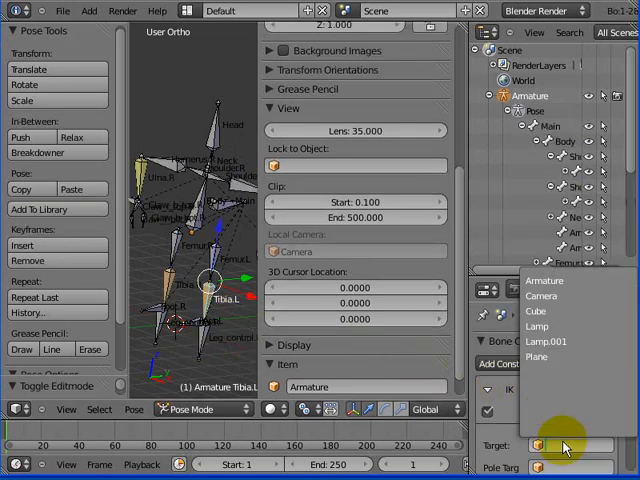
{"action": "left_click", "coordinate": [543, 281]}
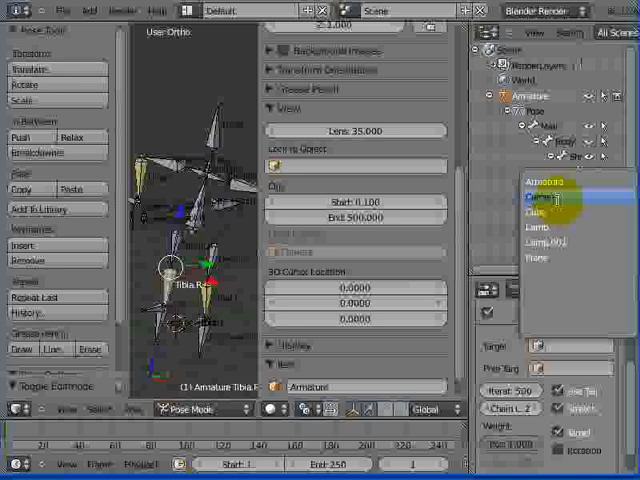
{"action": "left_click", "coordinate": [548, 185]}
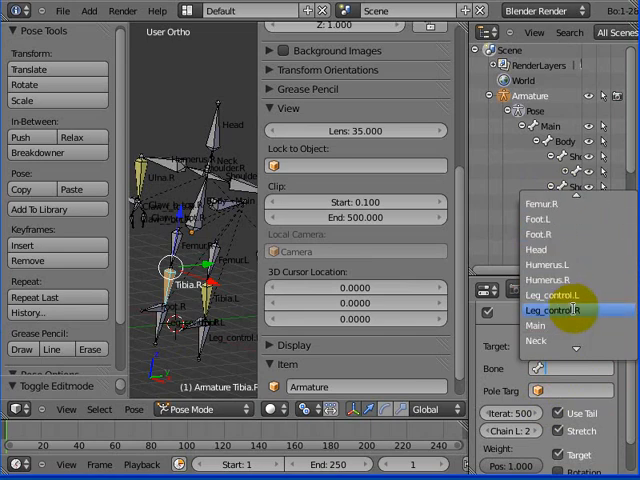
{"action": "left_click", "coordinate": [560, 310]}
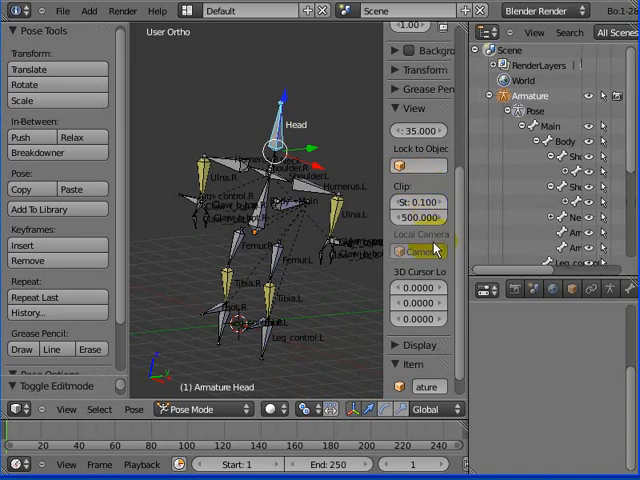
{"action": "mouse_move", "coordinate": [272, 213]}
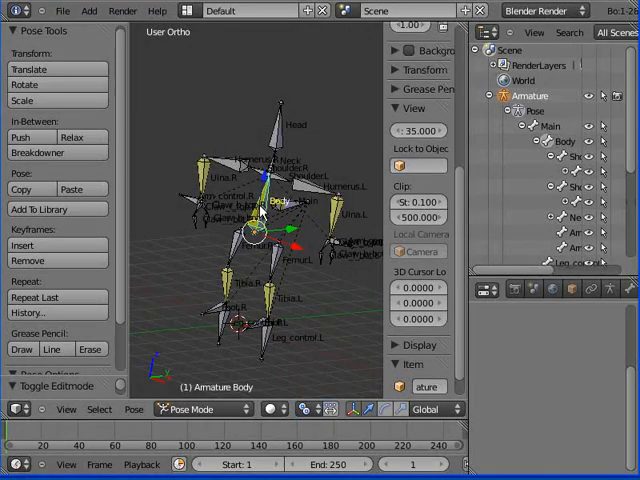
- Duplicate the Body bone and drag the copy Body.002 up near the head
{"action": "left_click", "coordinate": [204, 409]}
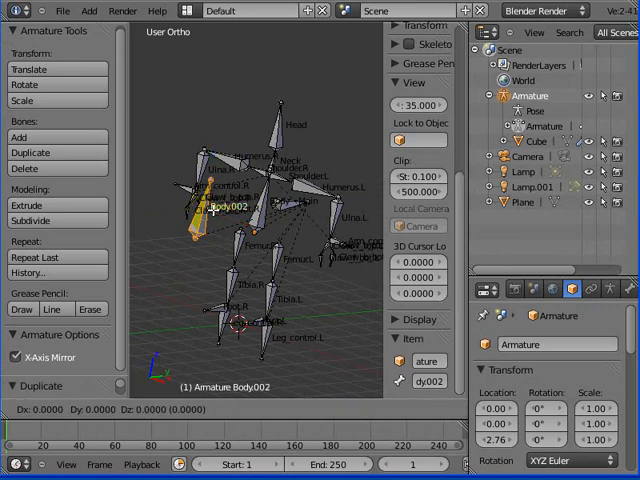
{"action": "left_click_drag", "start_coordinate": [210, 205], "coordinate": [215, 140]}
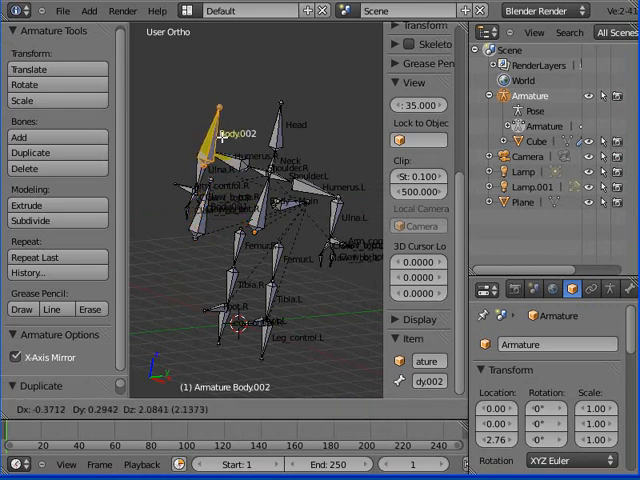